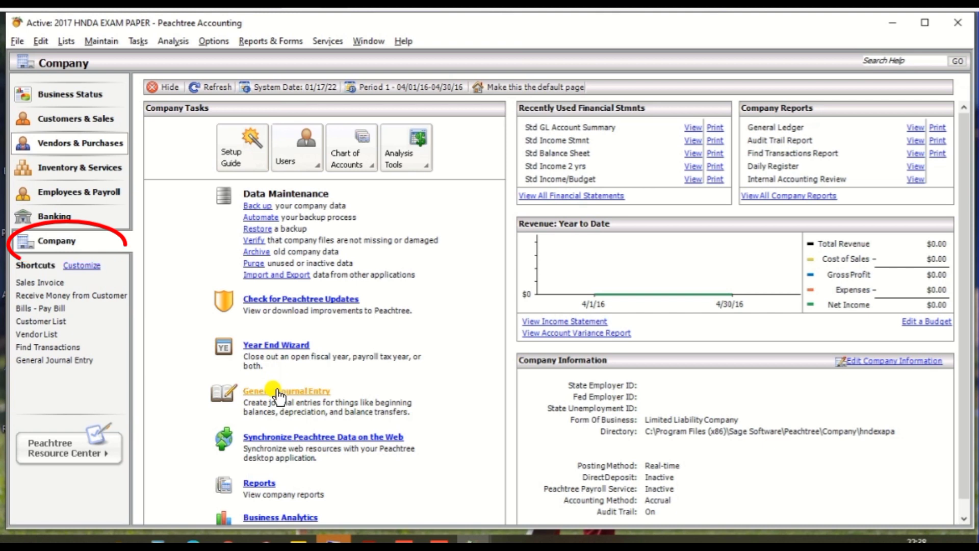
Step: Open a General Journal Entry and enter reference GL003 for 31 Mar 2017
{"action": "left_click", "coordinate": [287, 390]}
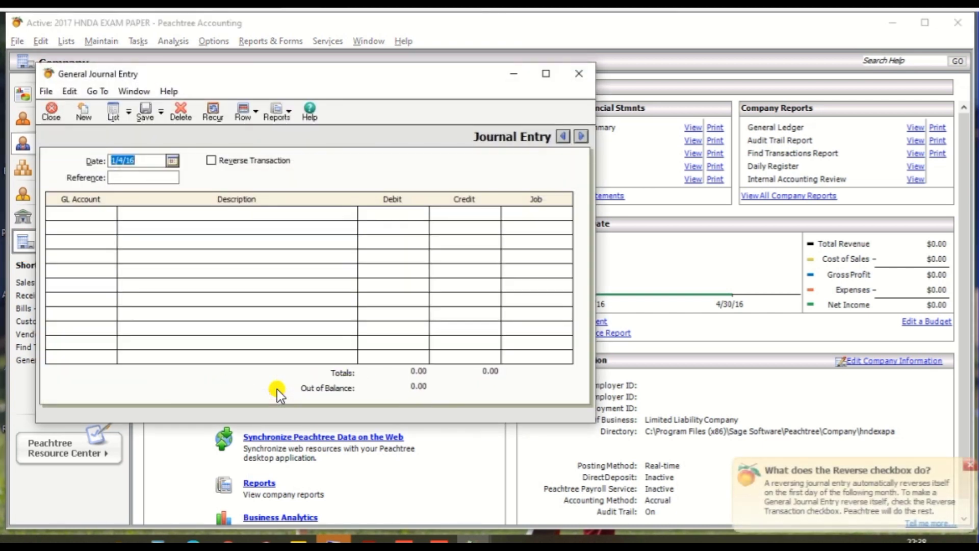
{"action": "mouse_move", "coordinate": [252, 86]}
{"action": "type", "text": "31 Mar 2017"}
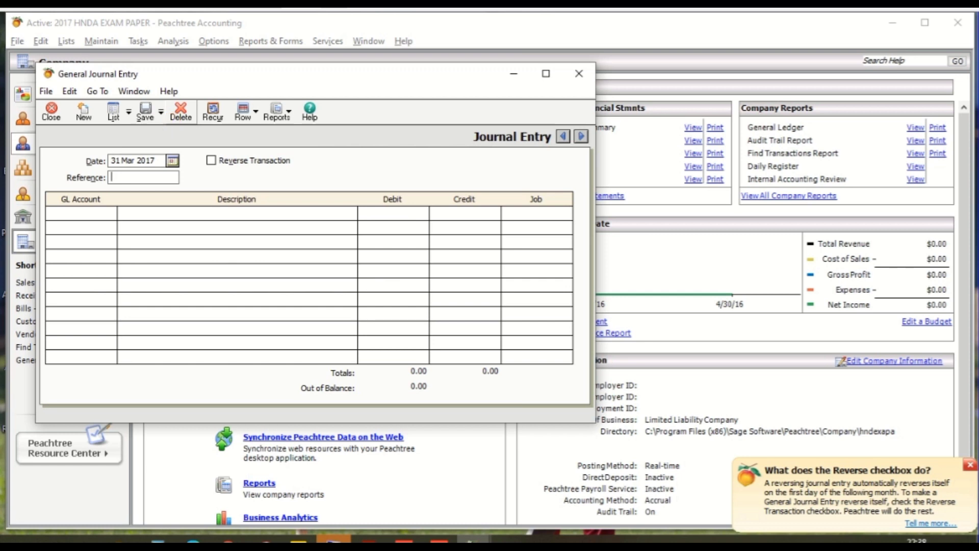
{"action": "mouse_move", "coordinate": [343, 17]}
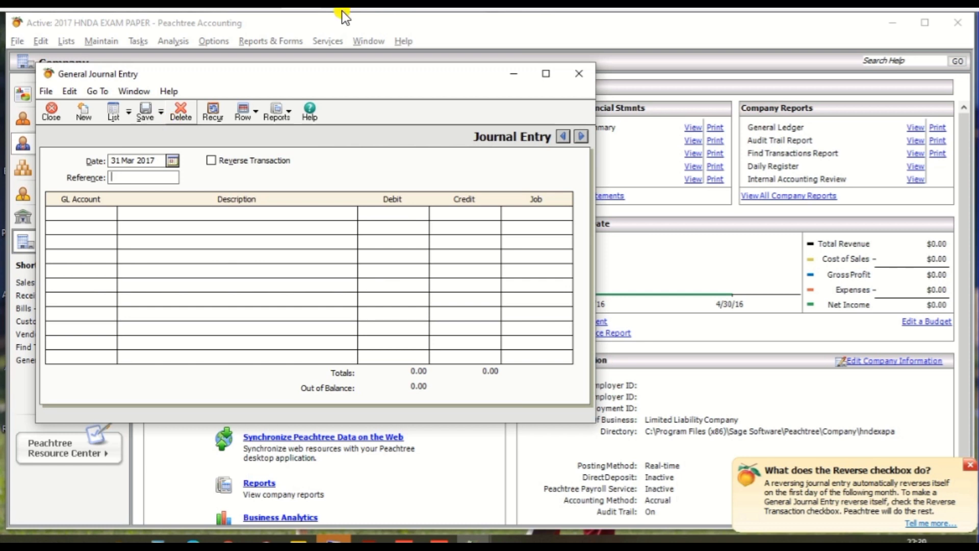
{"action": "mouse_move", "coordinate": [212, 110]}
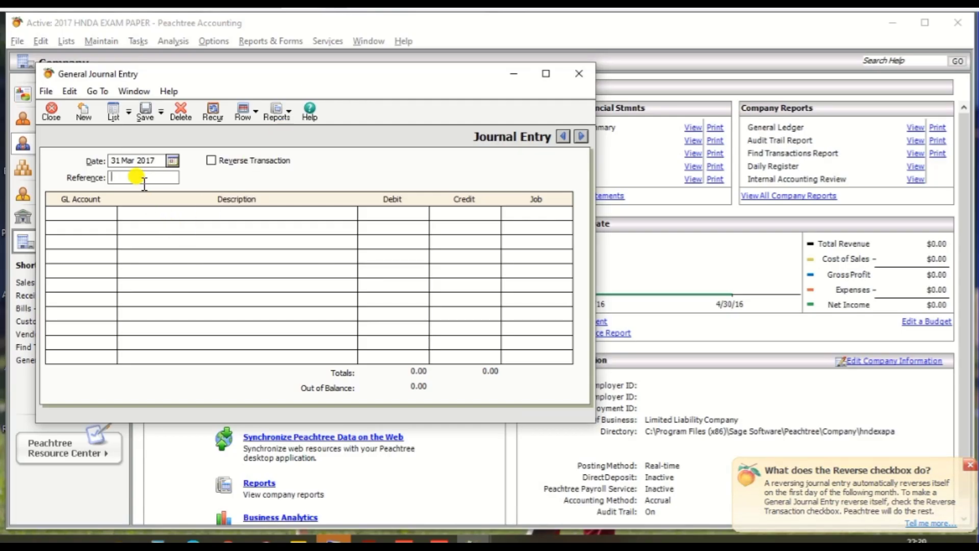
{"action": "type", "text": "GL0036"}
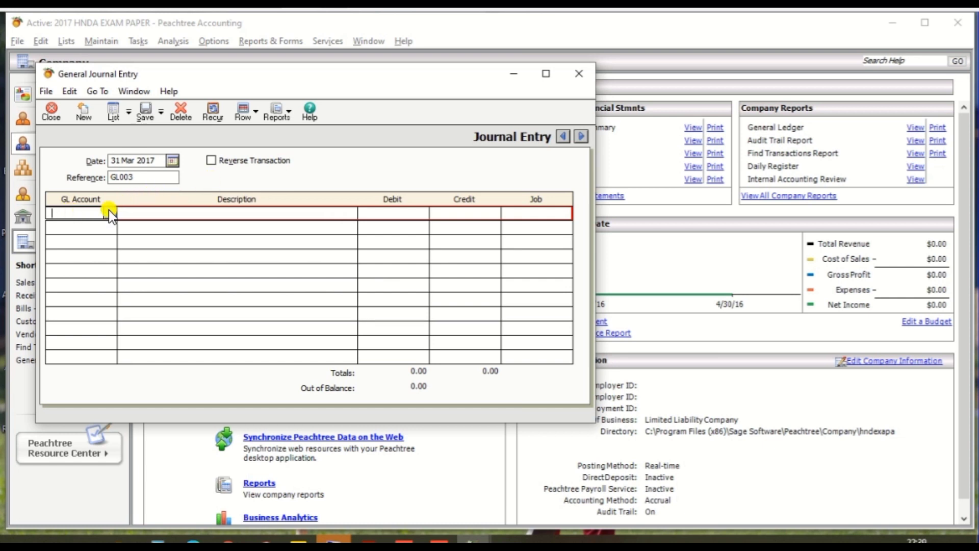
Step: Add line one: account 10800, 'Prepaid expenses for Insurance', debit 5,000.00
{"action": "left_click", "coordinate": [82, 213]}
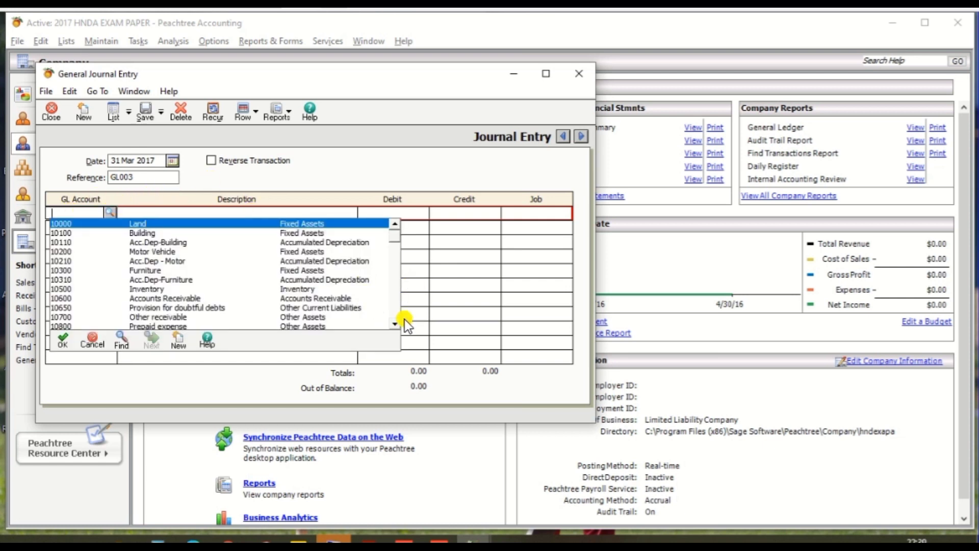
{"action": "scroll", "scroll_direction": "down", "scroll_amount": 3}
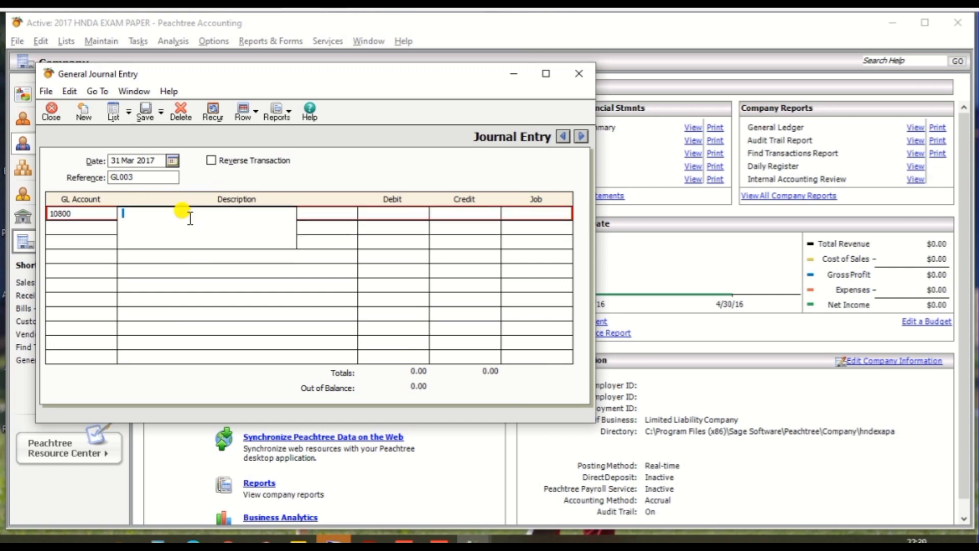
{"action": "type", "text": "P"}
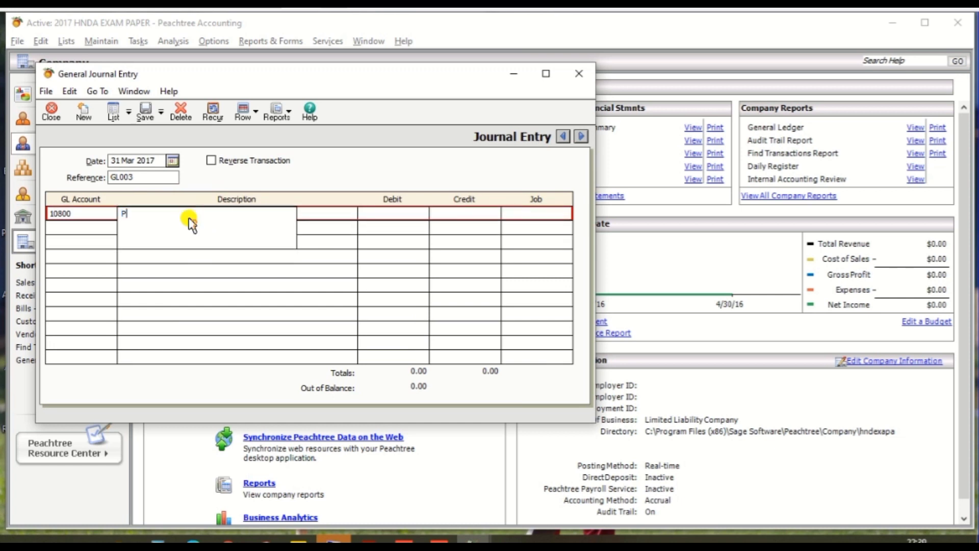
{"action": "type", "text": "repaid"}
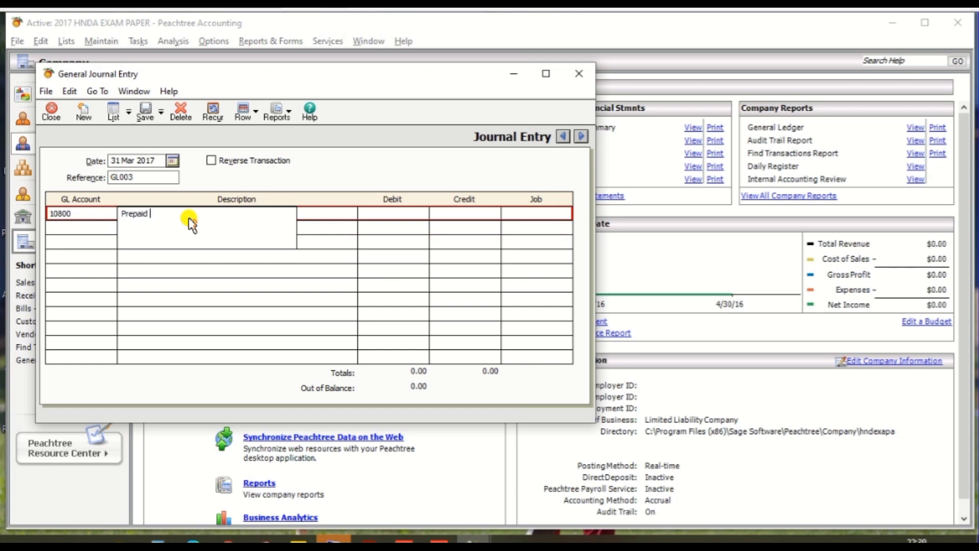
{"action": "type", "text": "expenses"}
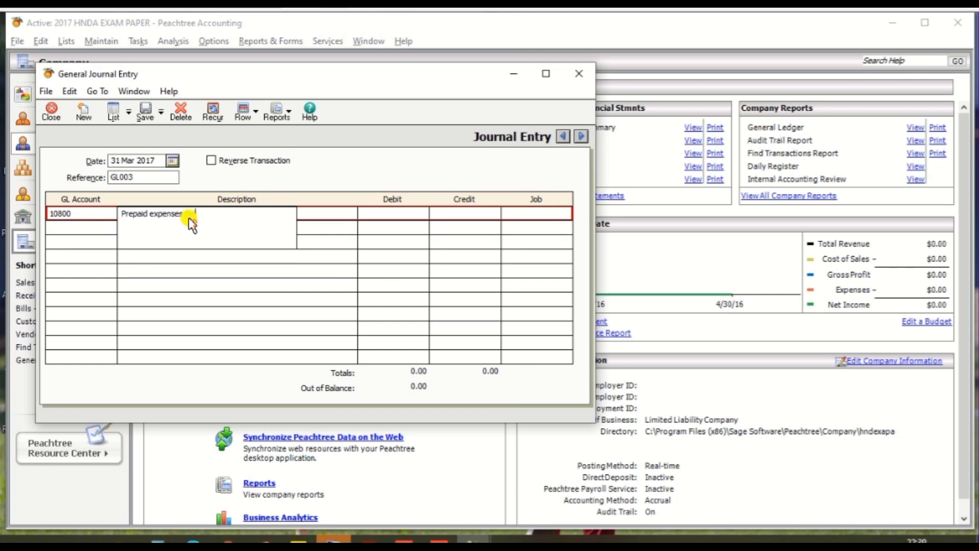
{"action": "type", "text": "Inc"}
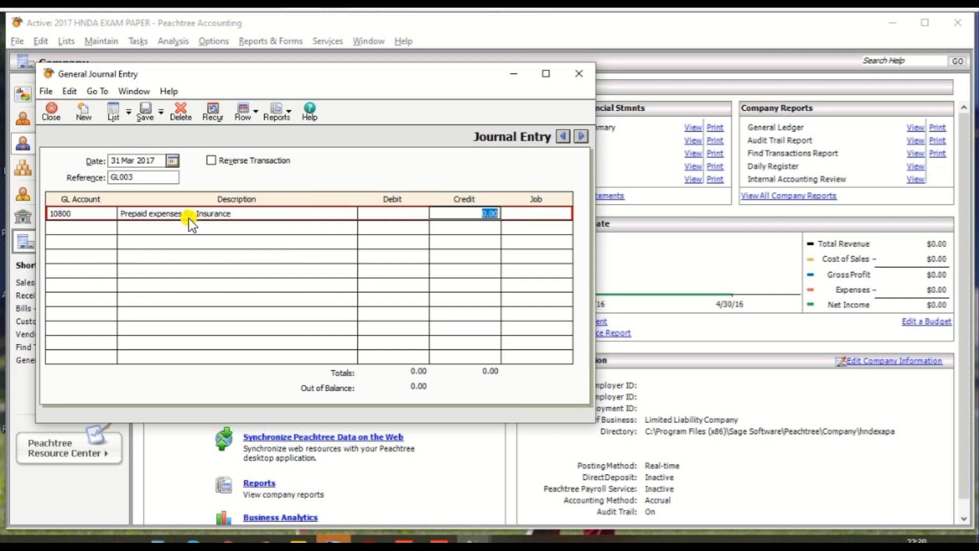
{"action": "left_click", "coordinate": [392, 213]}
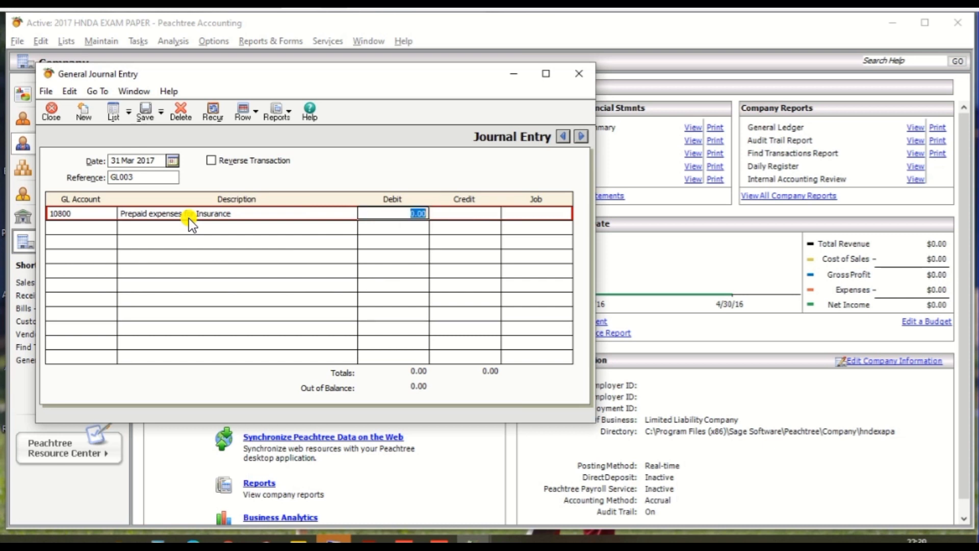
{"action": "type", "text": "5,00"}
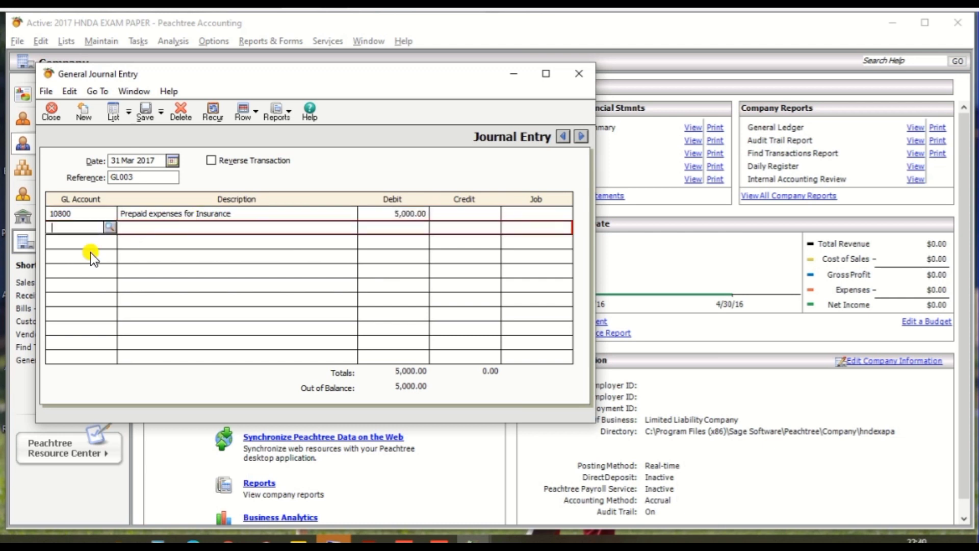
Step: Credit account 14200 by 5,000.00 and save the balanced entry GL003
{"action": "left_click", "coordinate": [110, 227]}
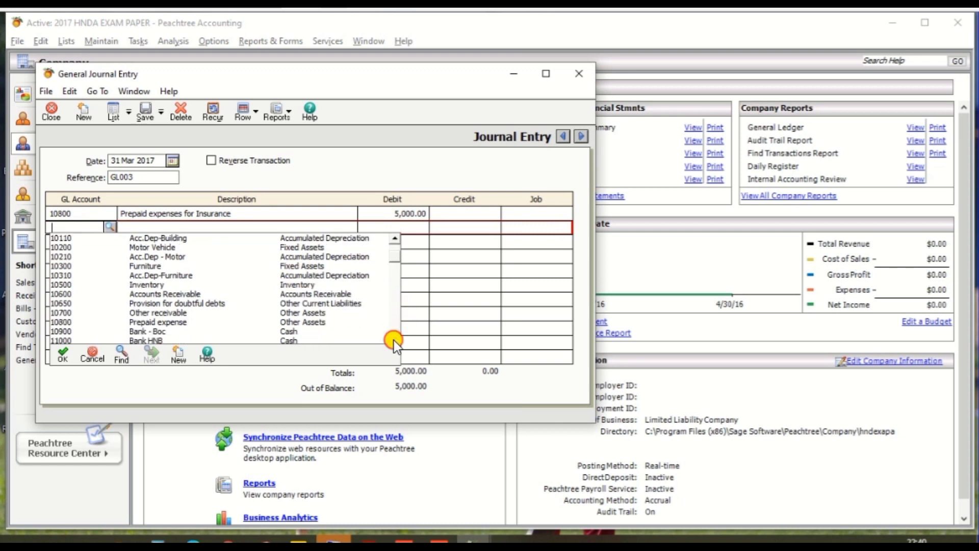
{"action": "scroll", "scroll_direction": "down", "scroll_amount": 3}
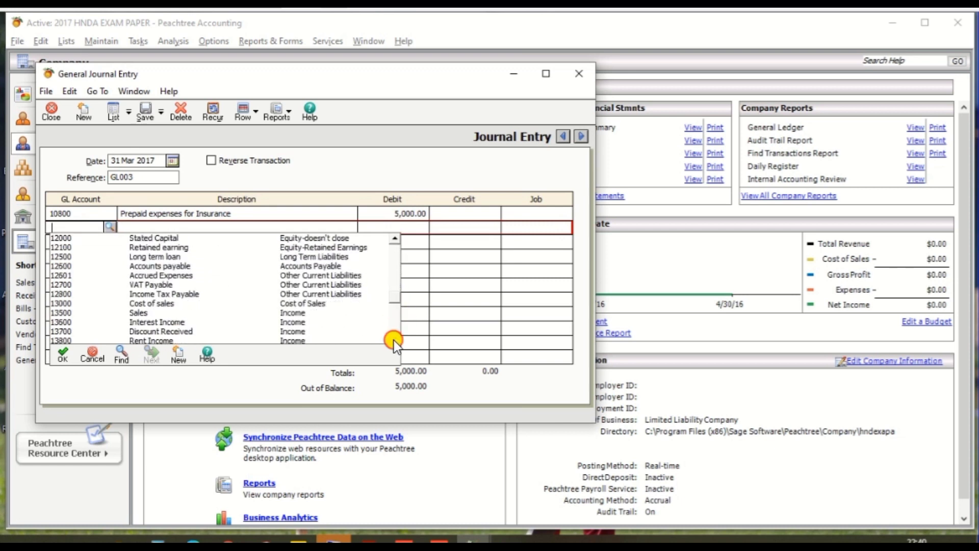
{"action": "scroll", "scroll_direction": "down", "scroll_amount": 3}
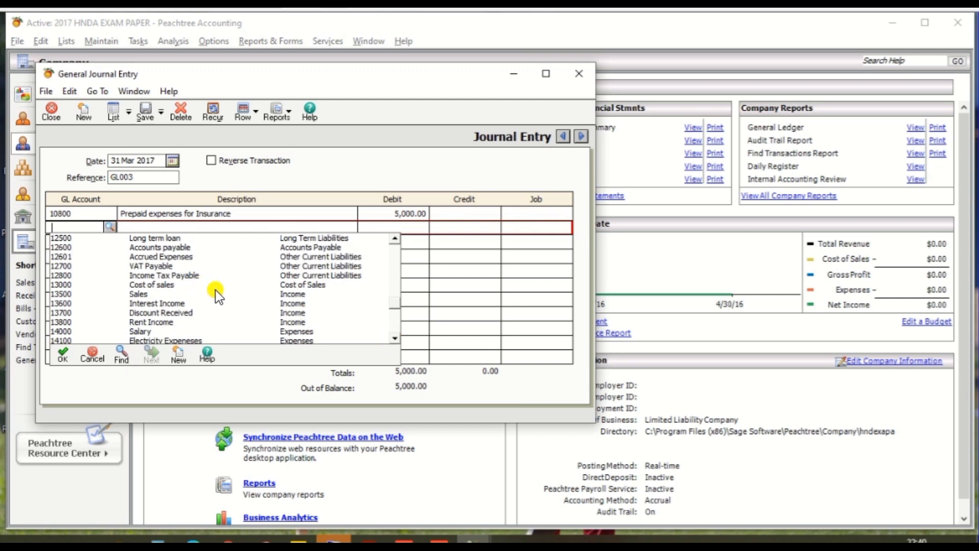
{"action": "scroll", "scroll_direction": "down", "scroll_amount": 3}
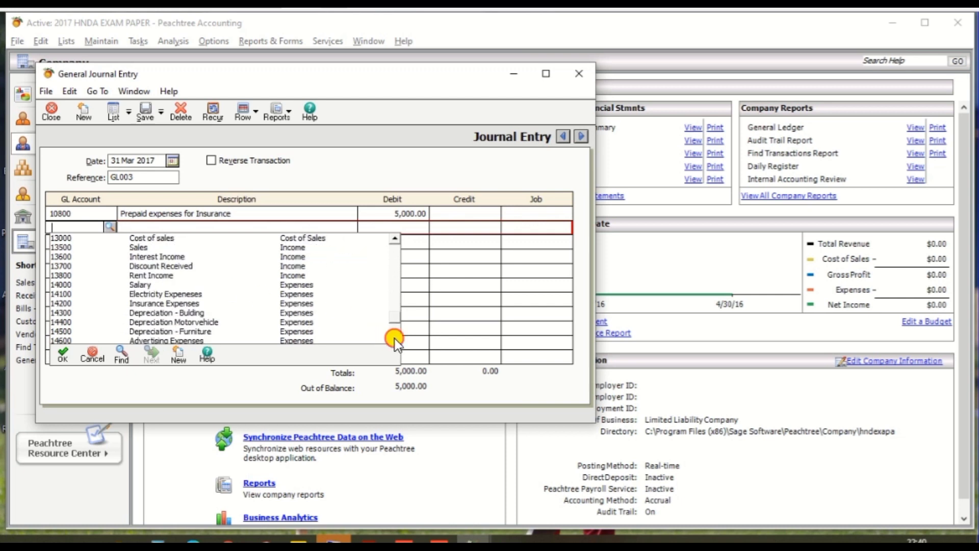
{"action": "scroll", "scroll_direction": "down", "scroll_amount": 3}
{"action": "type", "text": "14200"}
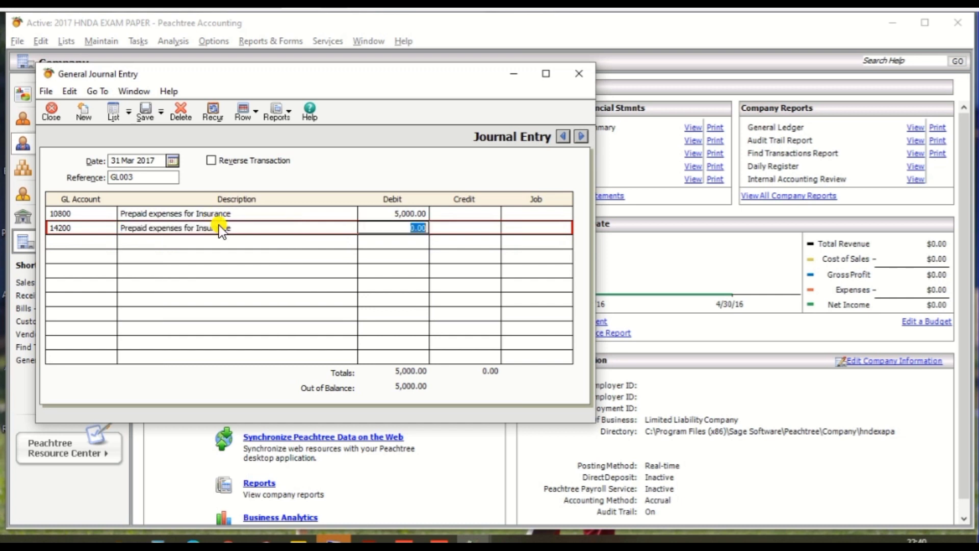
{"action": "type", "text": "5000"}
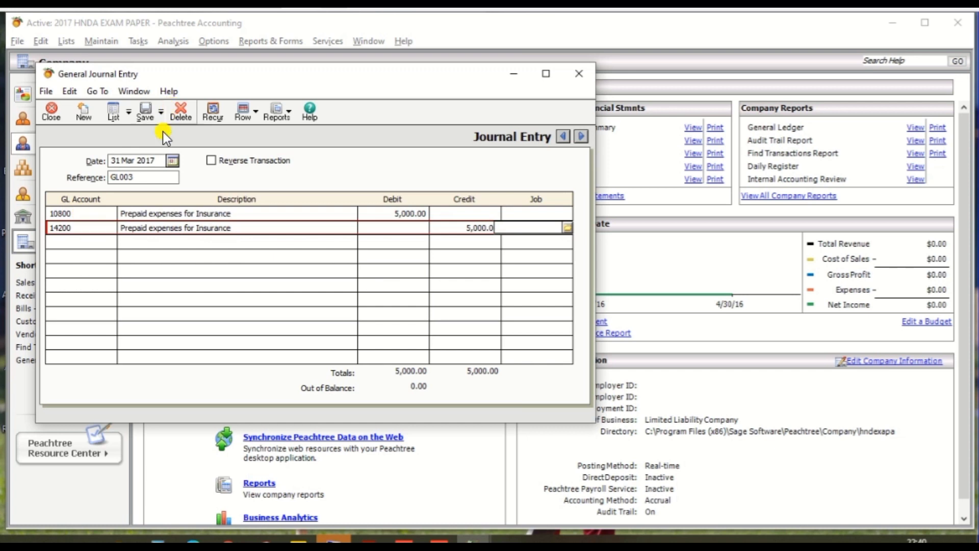
{"action": "left_click", "coordinate": [144, 108]}
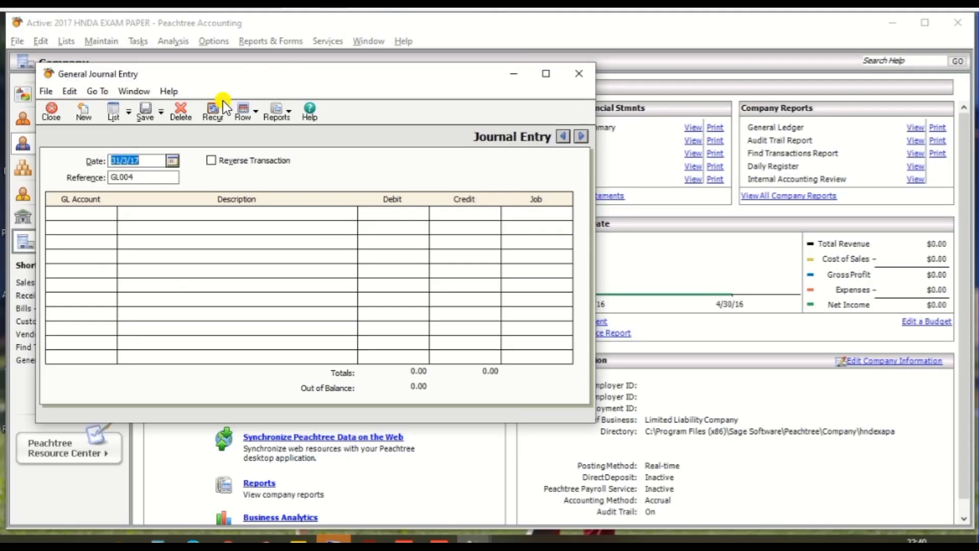
Step: On GL004, debit account 10800 by 3,000.00 as 'Prepaid expense for Advertising'
{"action": "key", "text": "Tab"}
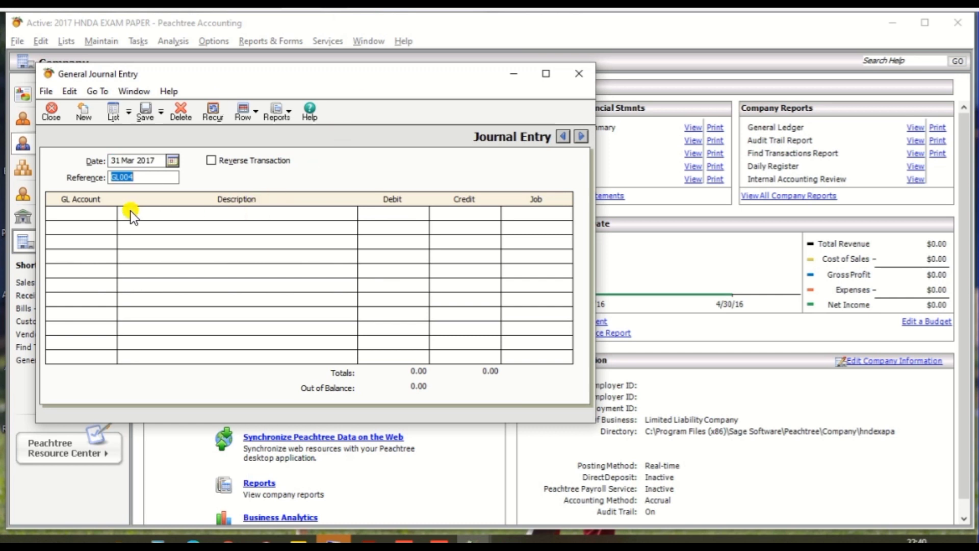
{"action": "left_click", "coordinate": [76, 212]}
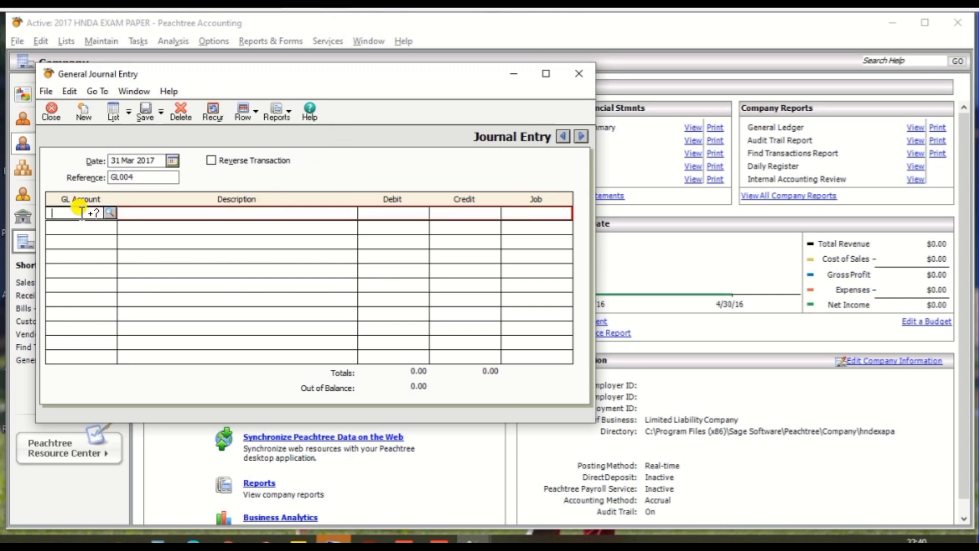
{"action": "left_click", "coordinate": [110, 213]}
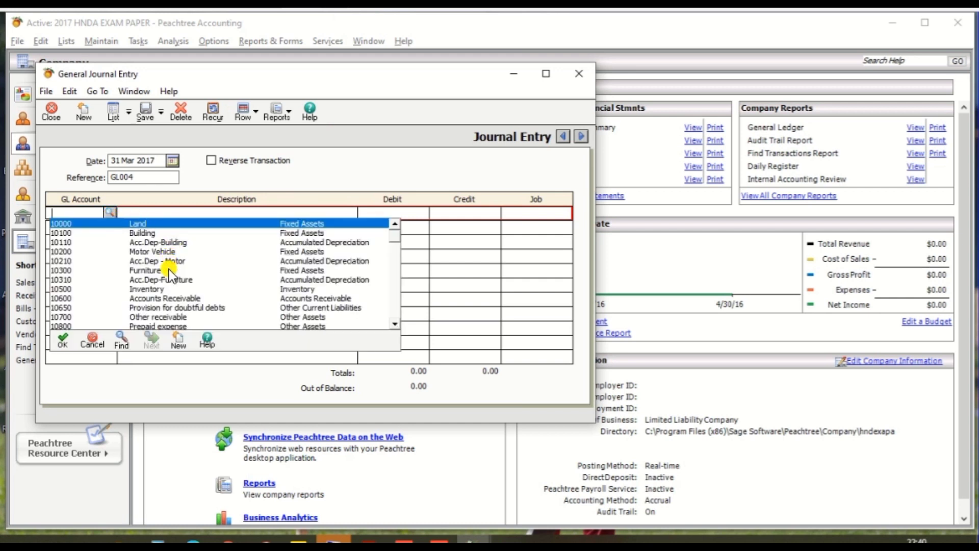
{"action": "mouse_move", "coordinate": [160, 325]}
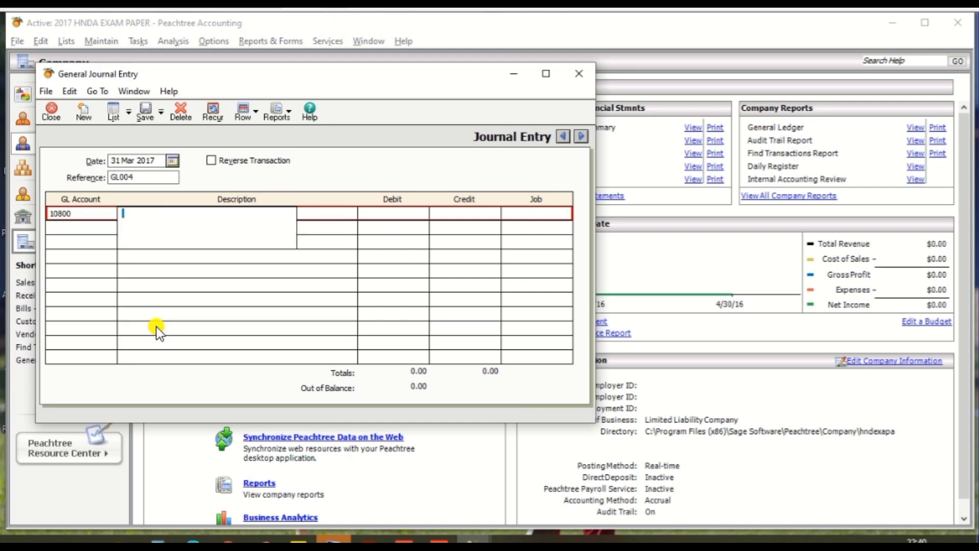
{"action": "type", "text": "Pr"}
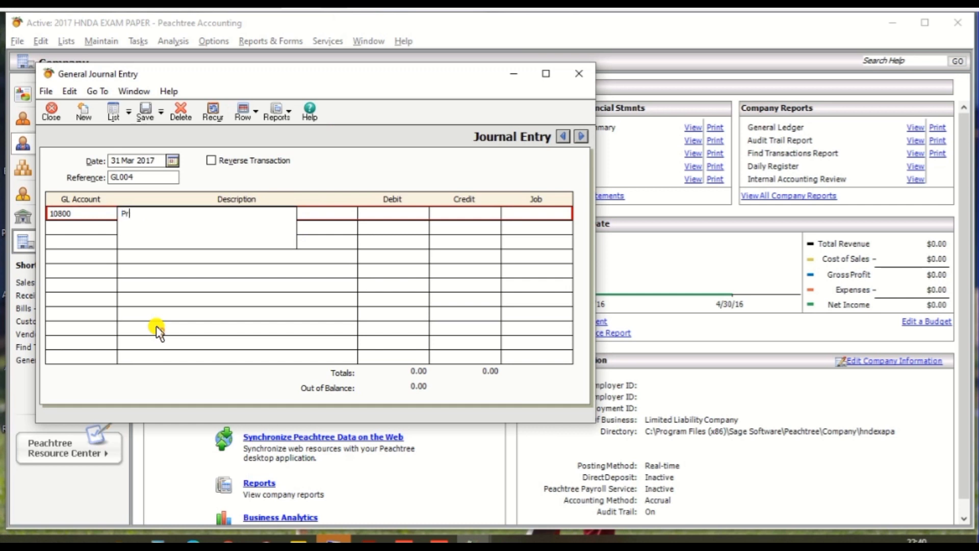
{"action": "type", "text": "epaid"}
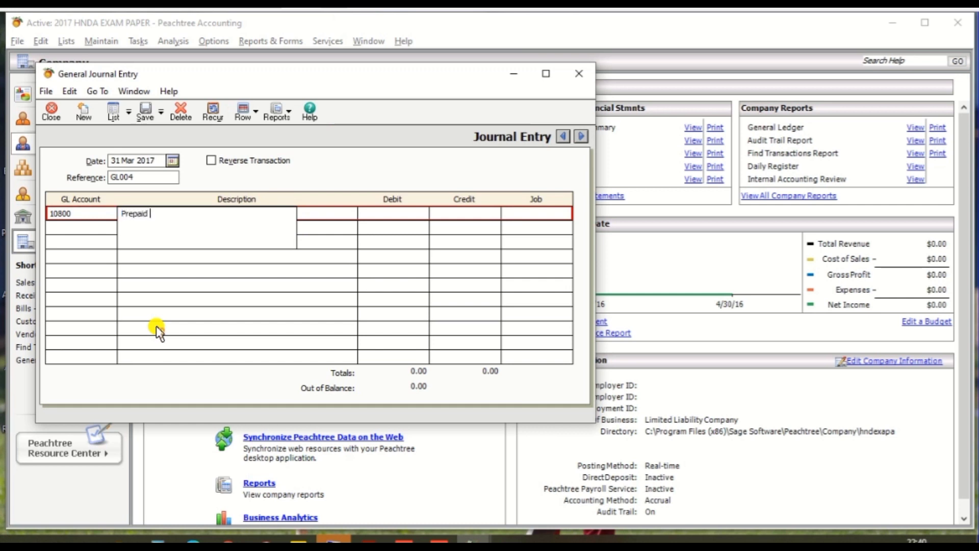
{"action": "type", "text": "expense for"}
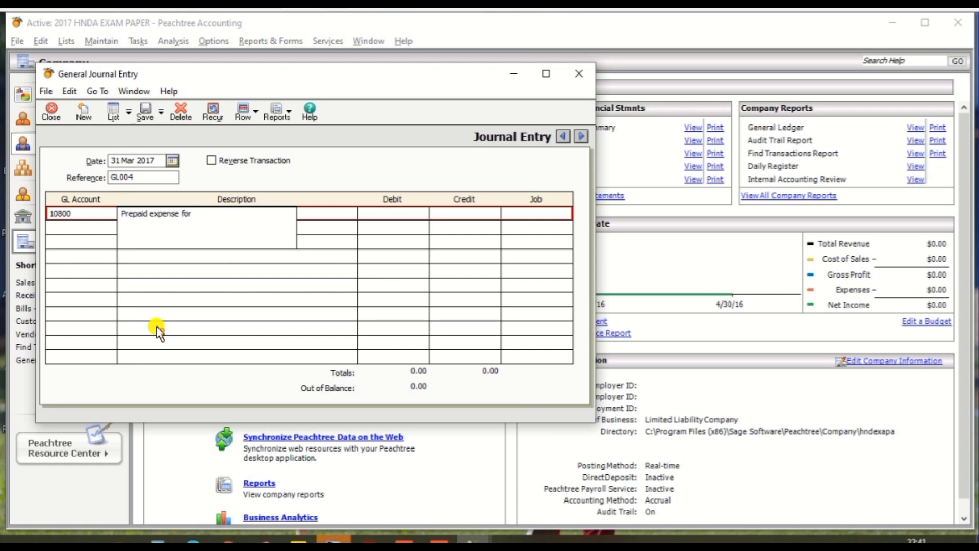
{"action": "type", "text": "Advertising"}
{"action": "left_click", "coordinate": [393, 213]}
{"action": "type", "text": "3,000"}
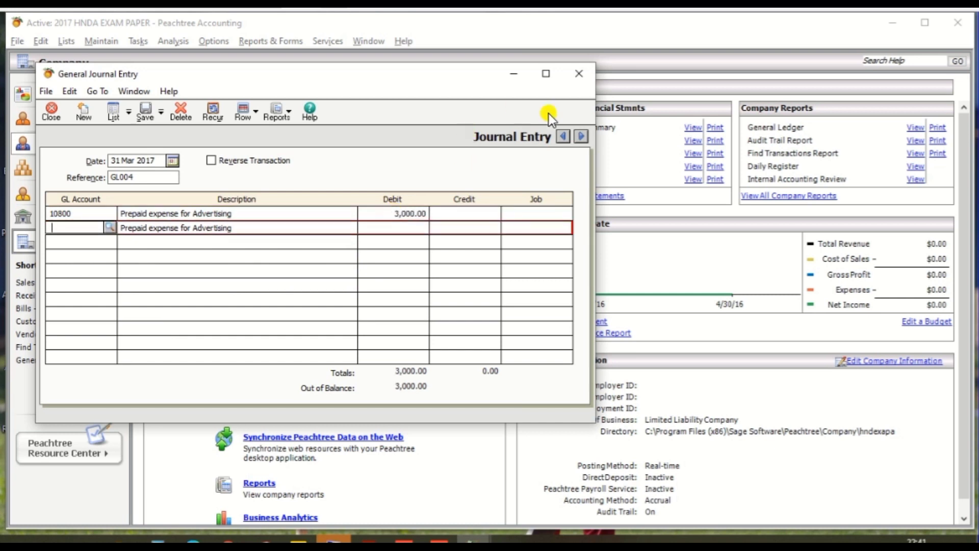
Step: Credit account 14600 by 3,000.00 and save the balanced entry GL004
{"action": "left_click", "coordinate": [108, 227]}
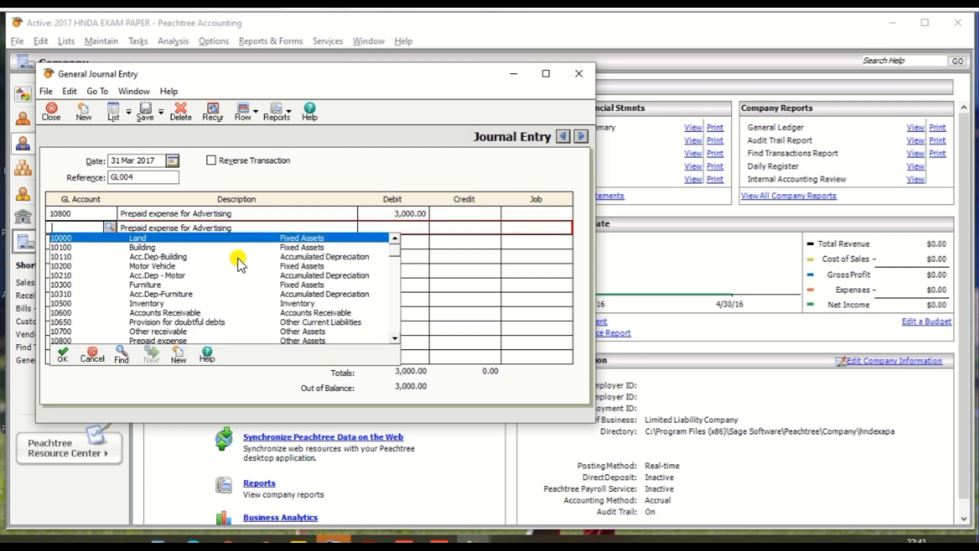
{"action": "scroll", "scroll_direction": "down", "scroll_amount": 3}
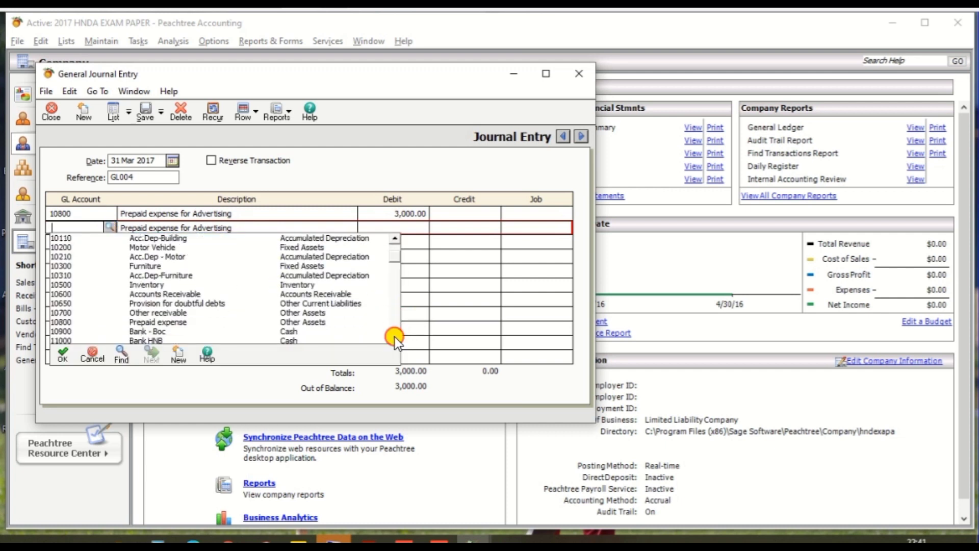
{"action": "scroll", "scroll_direction": "down", "scroll_amount": 3}
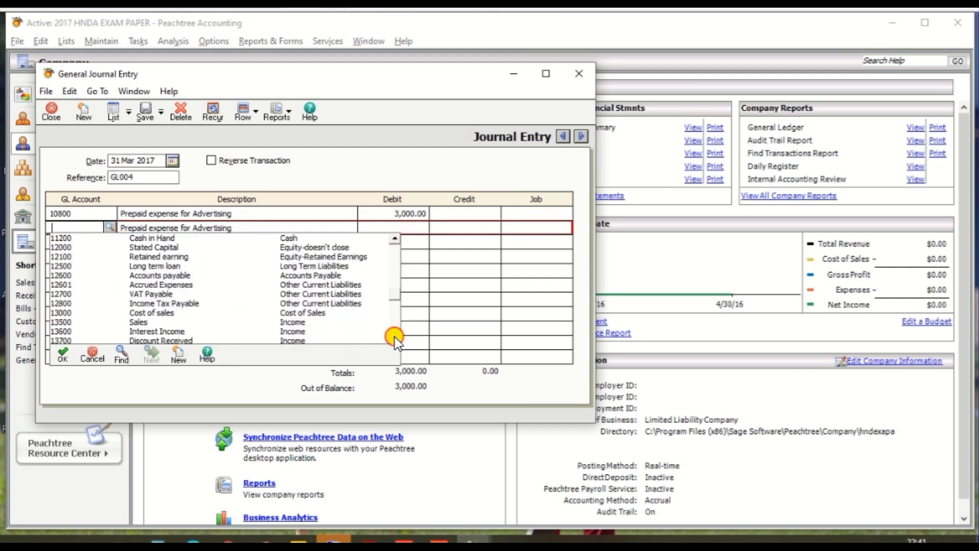
{"action": "scroll", "scroll_direction": "down", "scroll_amount": 3}
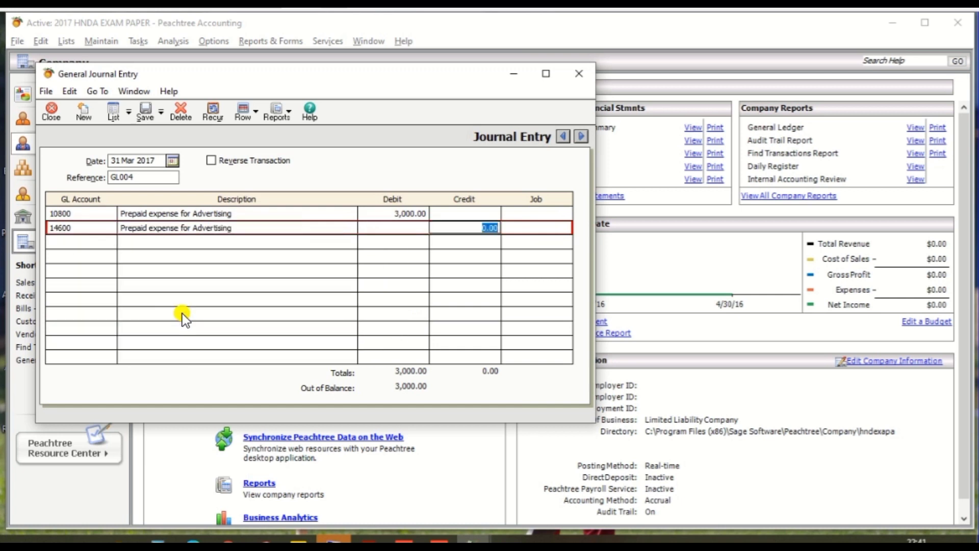
{"action": "type", "text": "3000.00"}
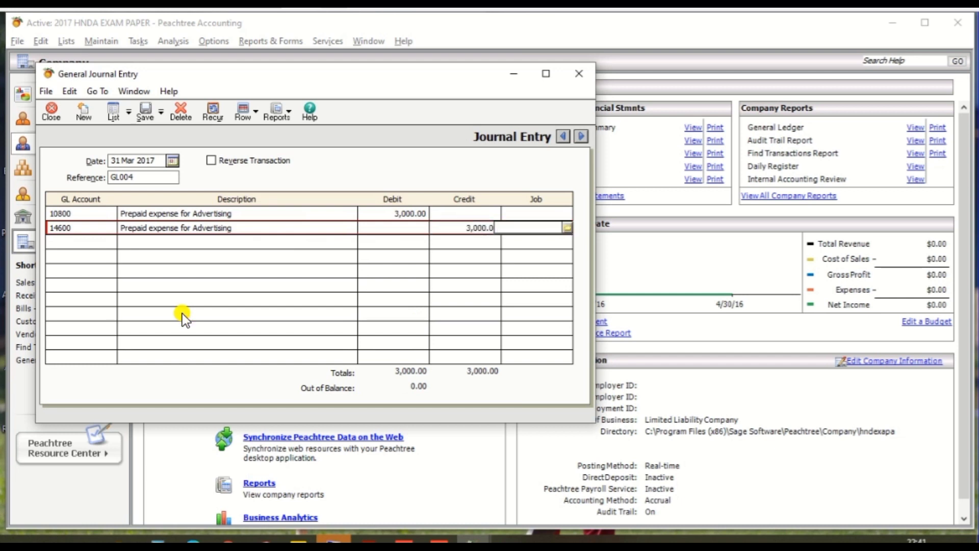
{"action": "left_click", "coordinate": [146, 108]}
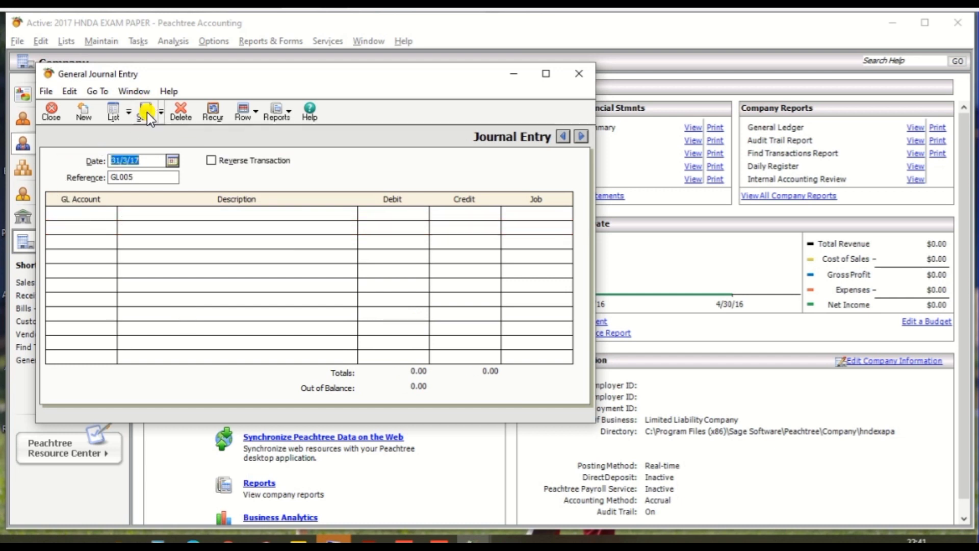